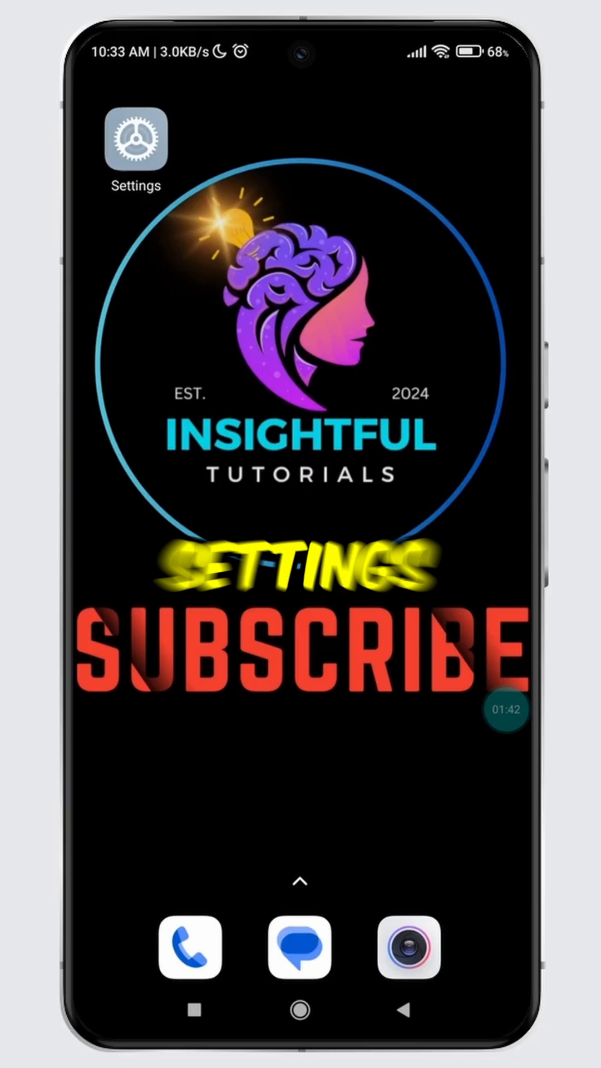
- Launch Settings from the home screen and enter Apps to reach Manage apps
{"action": "left_click", "coordinate": [135, 142]}
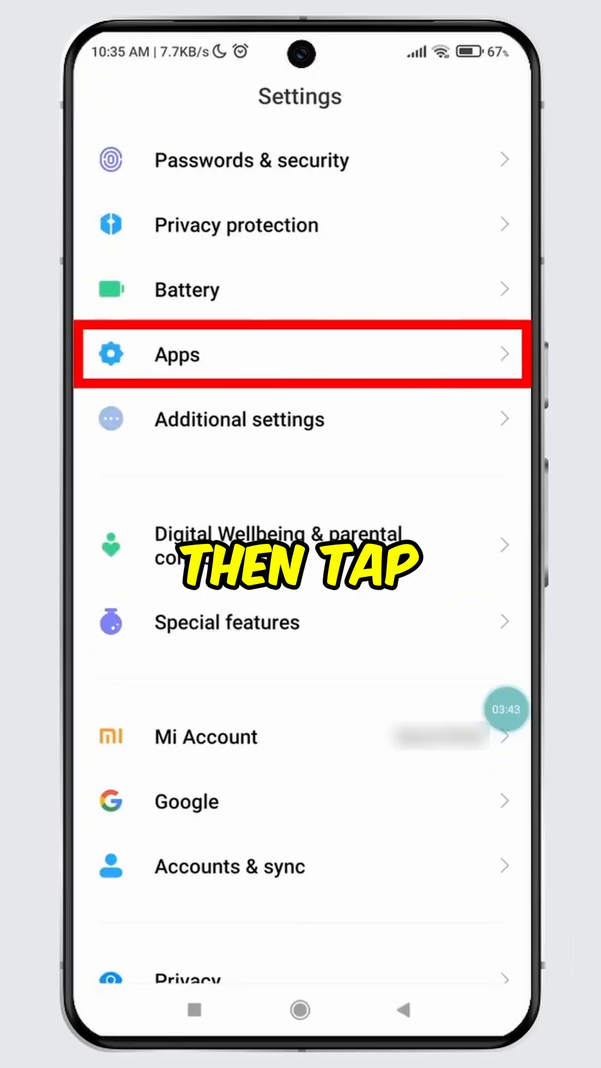
{"action": "left_click", "coordinate": [300, 353]}
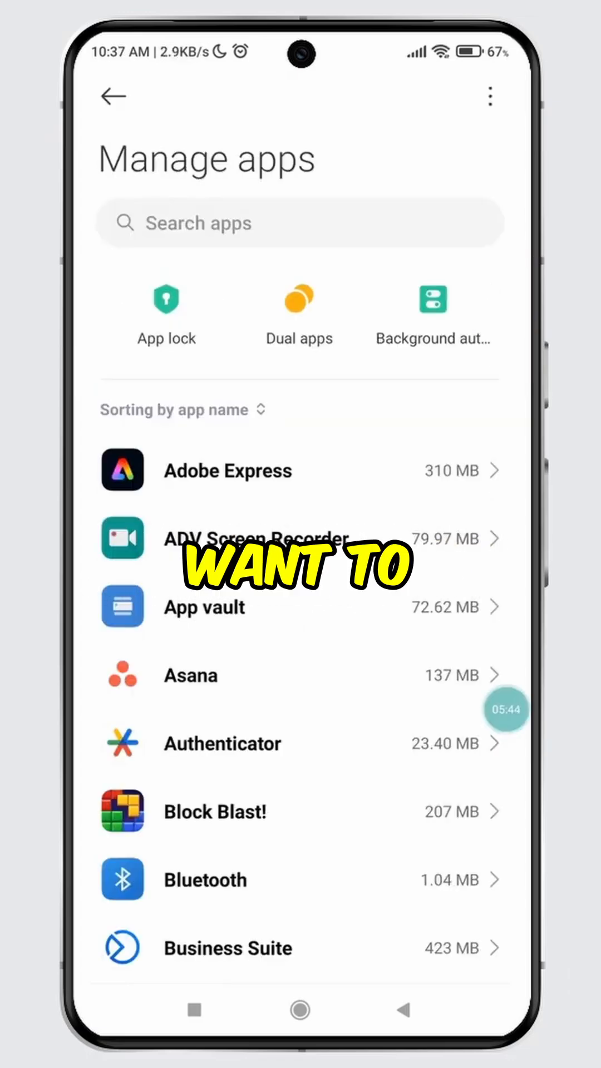
- Scroll the Manage apps list and open Chrome's App info page
{"action": "scroll", "scroll_direction": "down", "scroll_amount": 3}
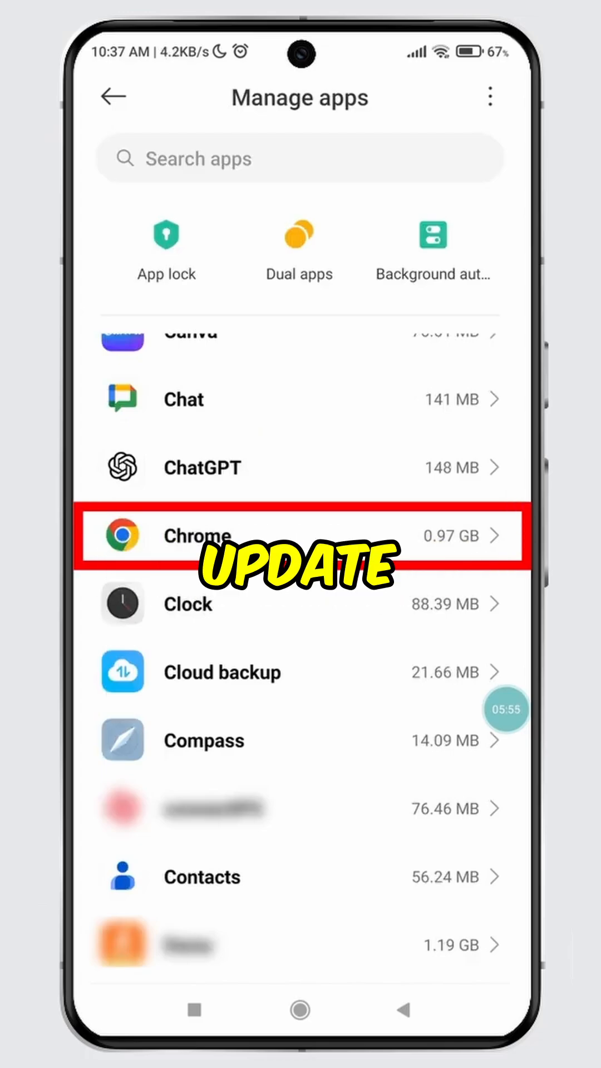
{"action": "left_click", "coordinate": [299, 535]}
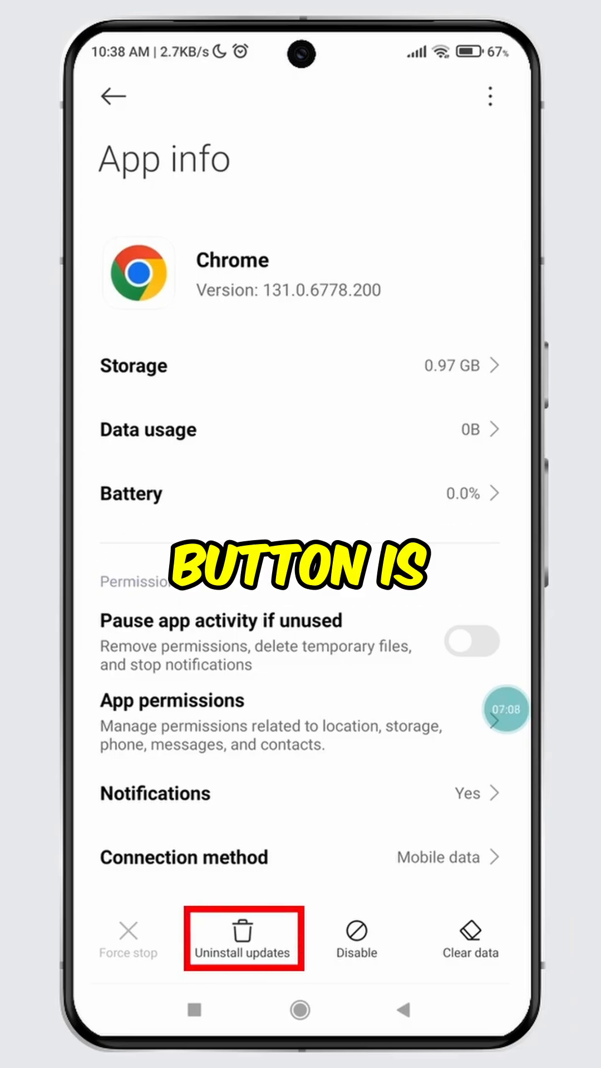
- Uninstall Chrome's updates and confirm with OK, reverting it to 24.55 MB
{"action": "left_click", "coordinate": [242, 937]}
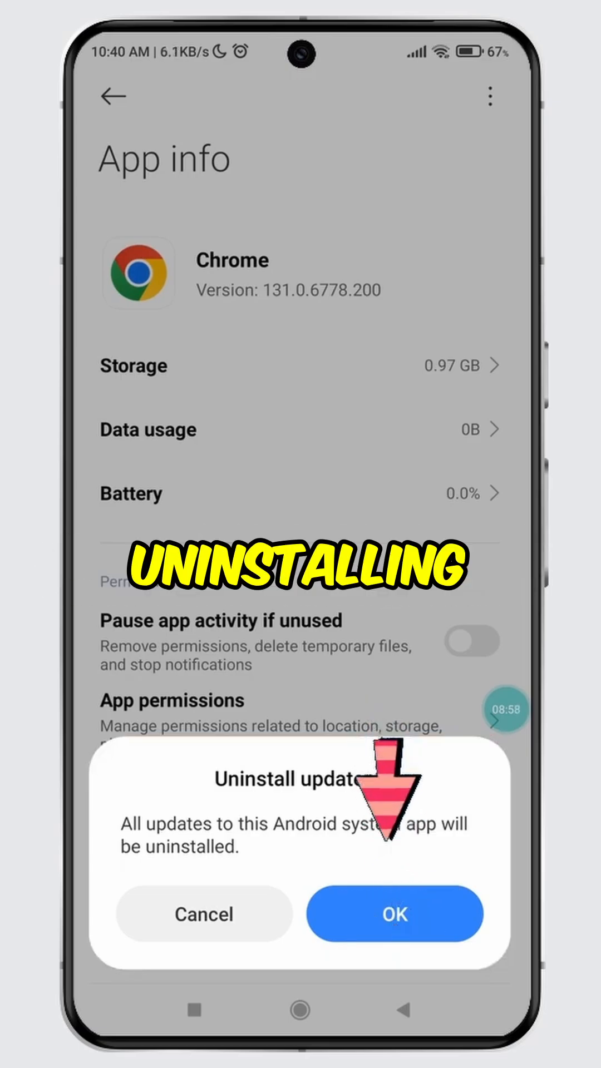
{"action": "left_click", "coordinate": [393, 914]}
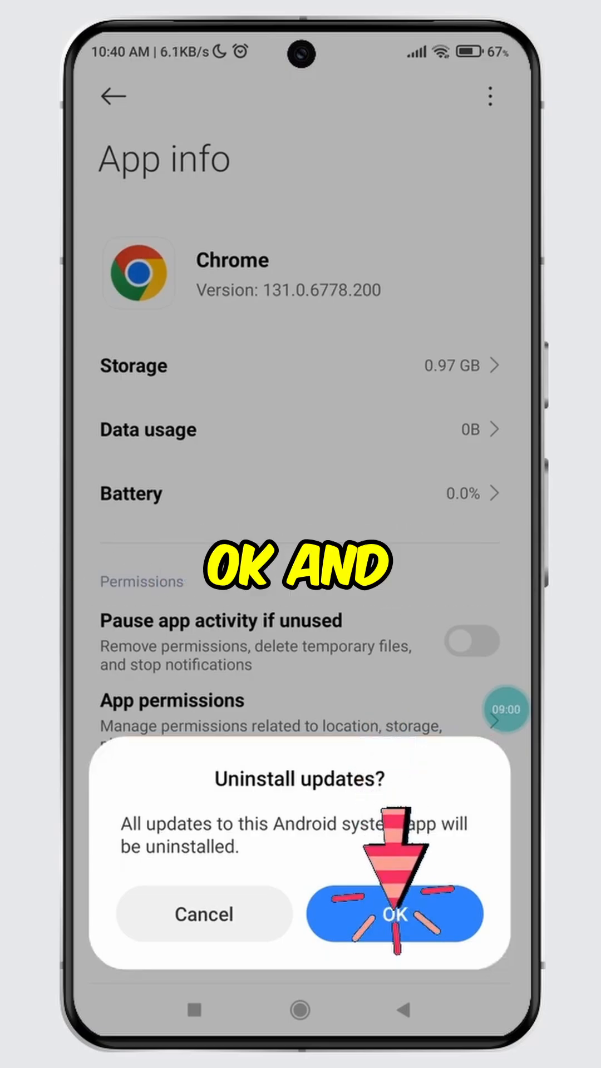
{"action": "left_click", "coordinate": [394, 914]}
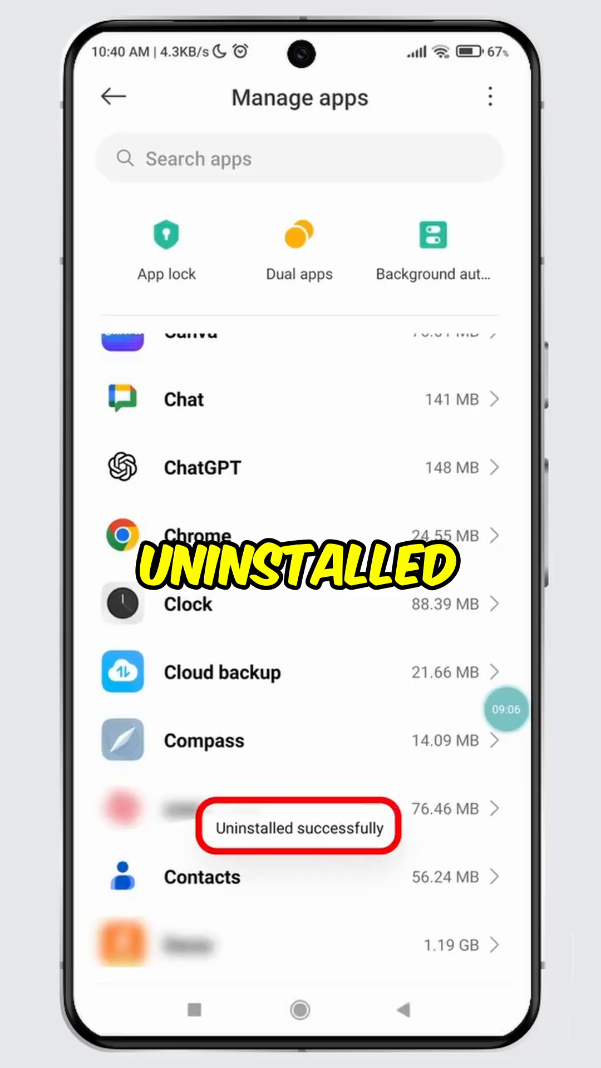